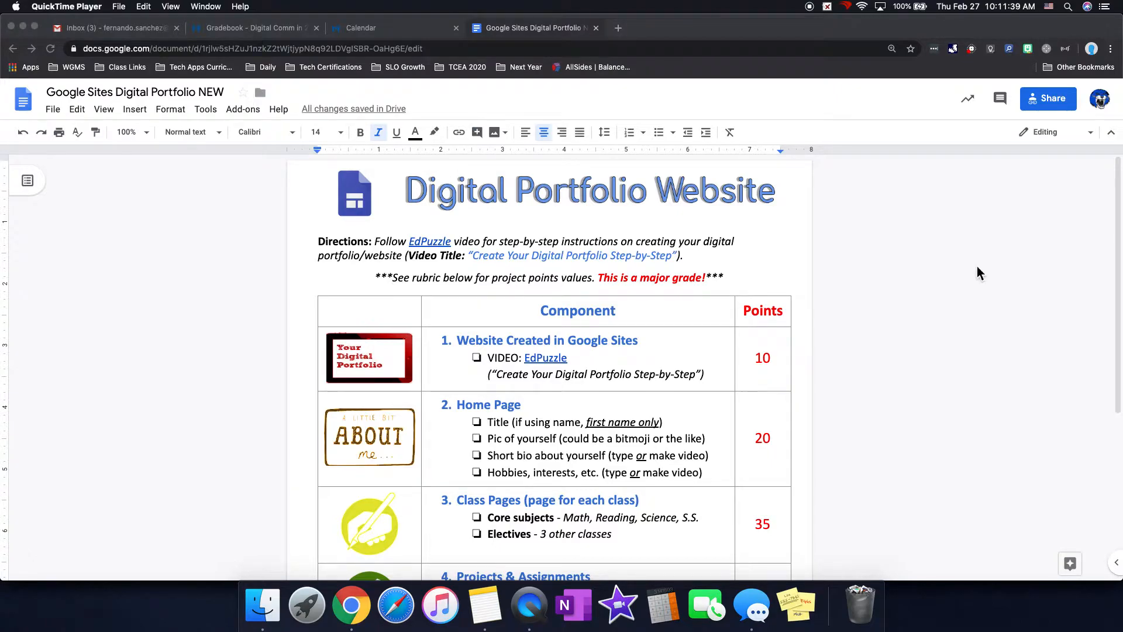
mouse_move(460, 241)
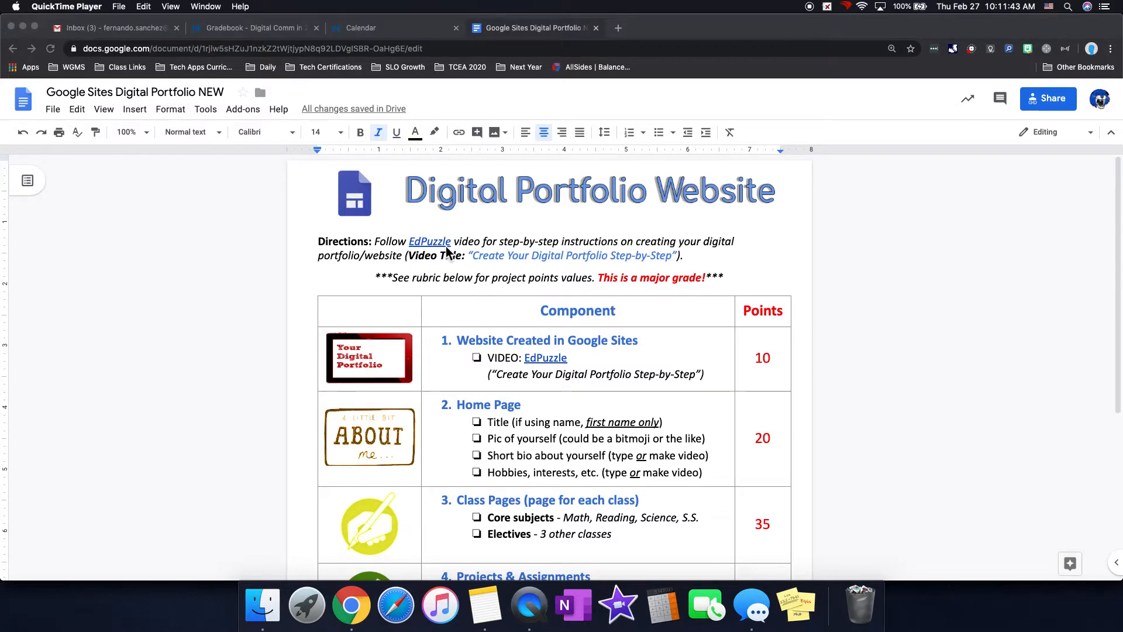
mouse_move(573, 275)
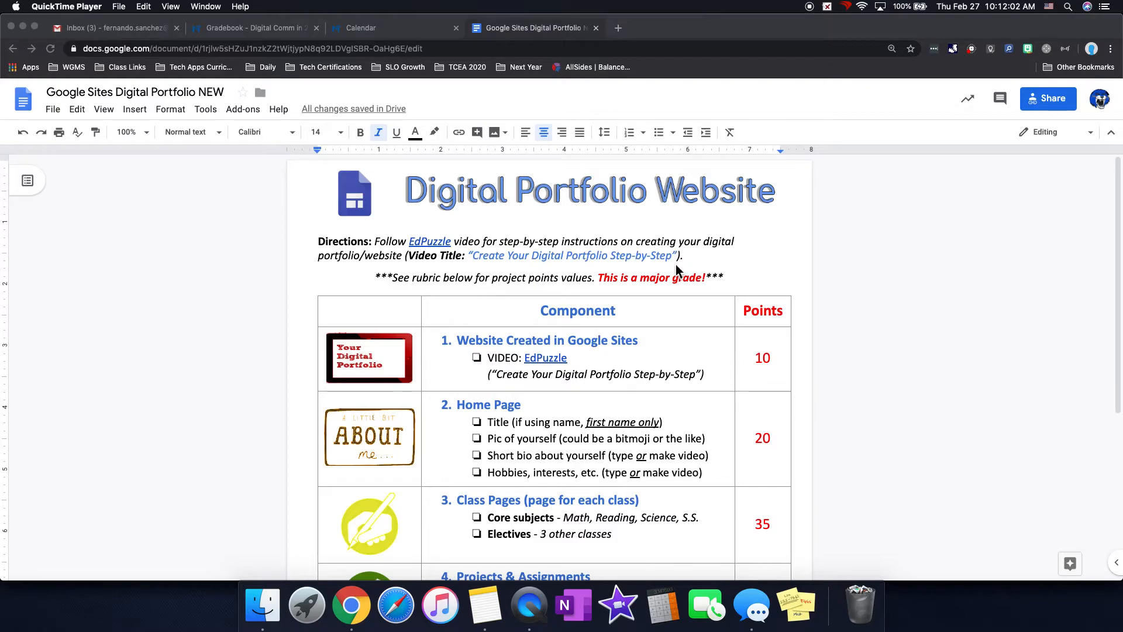
scroll(down, 3)
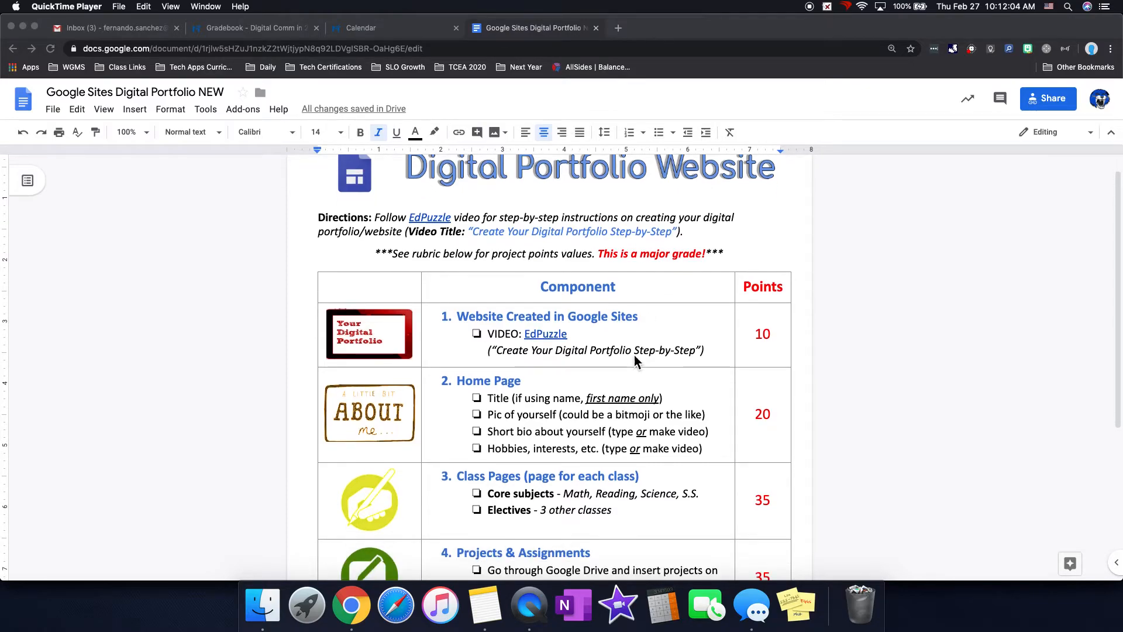
scroll(down, 3)
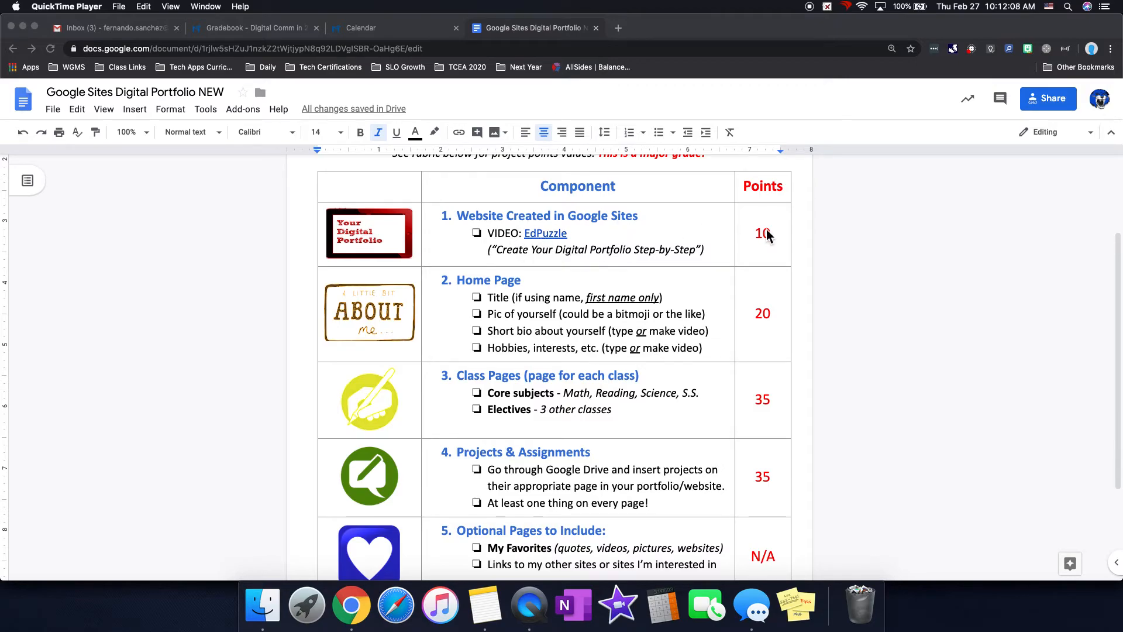
scroll(down, 3)
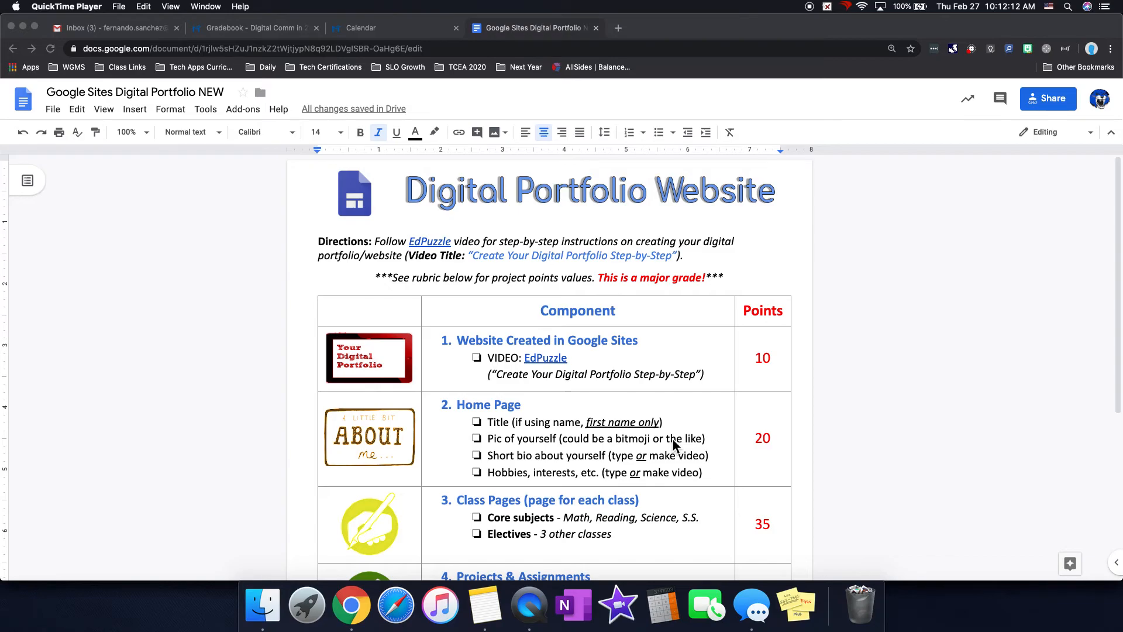
scroll(down, 3)
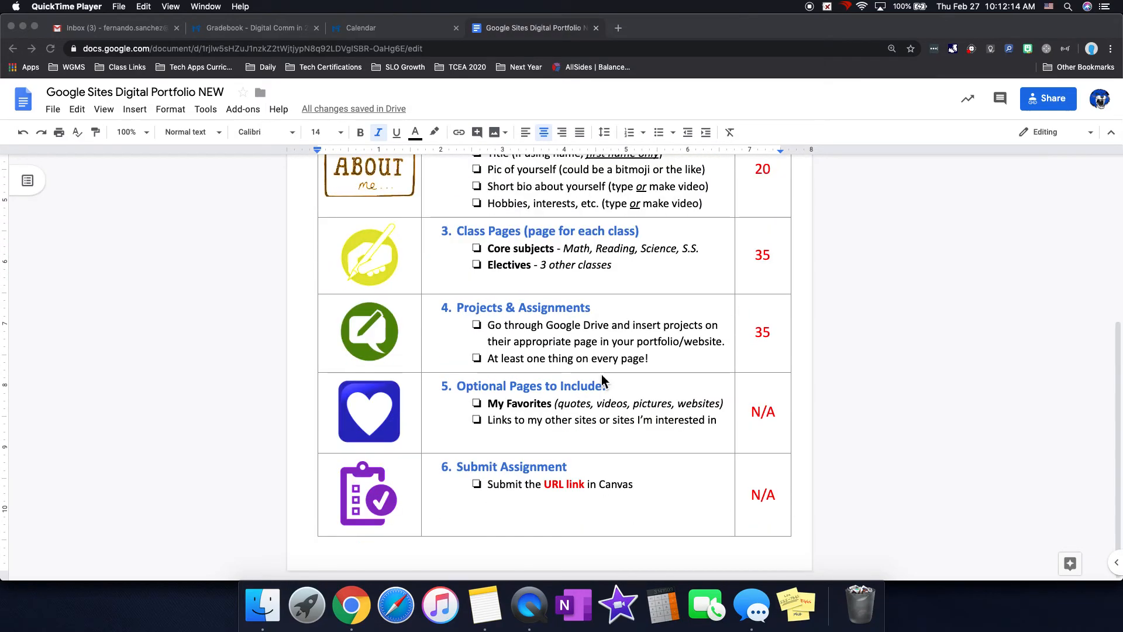